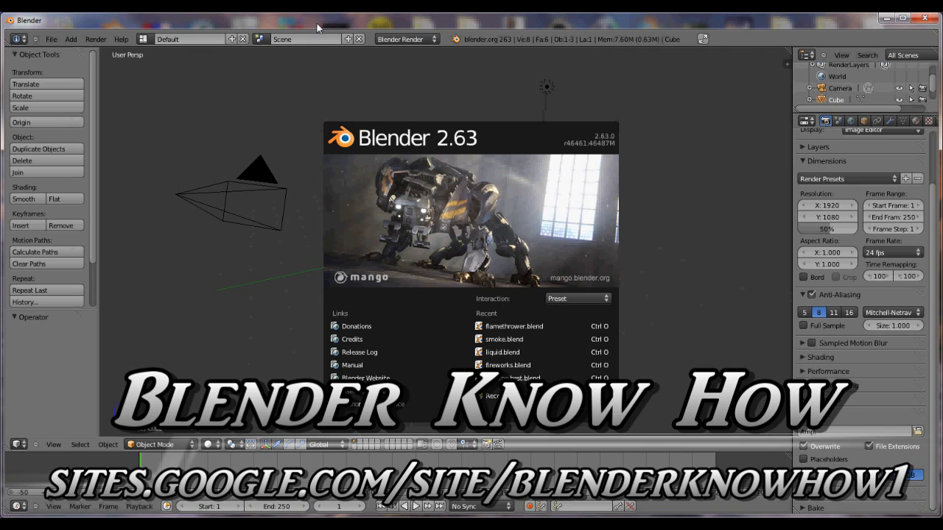
{"action": "mouse_move", "coordinate": [308, 119]}
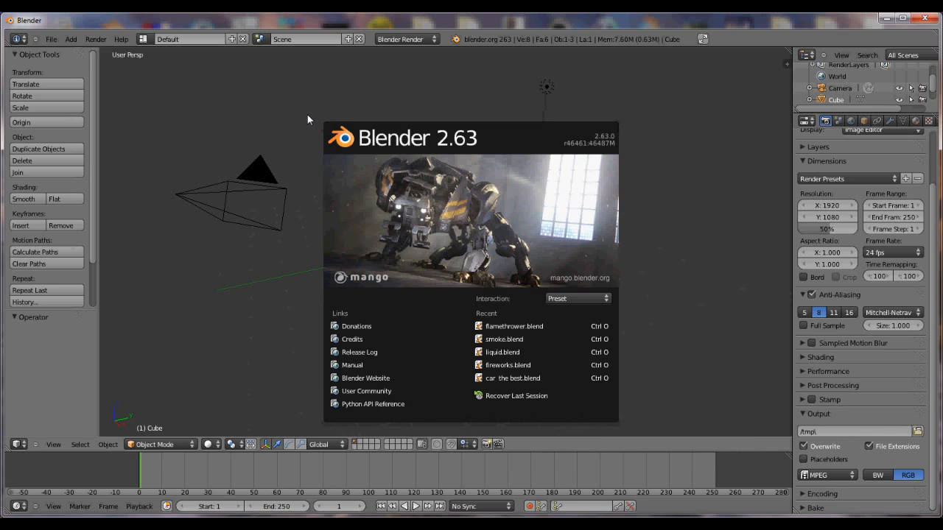
{"action": "mouse_move", "coordinate": [348, 130]}
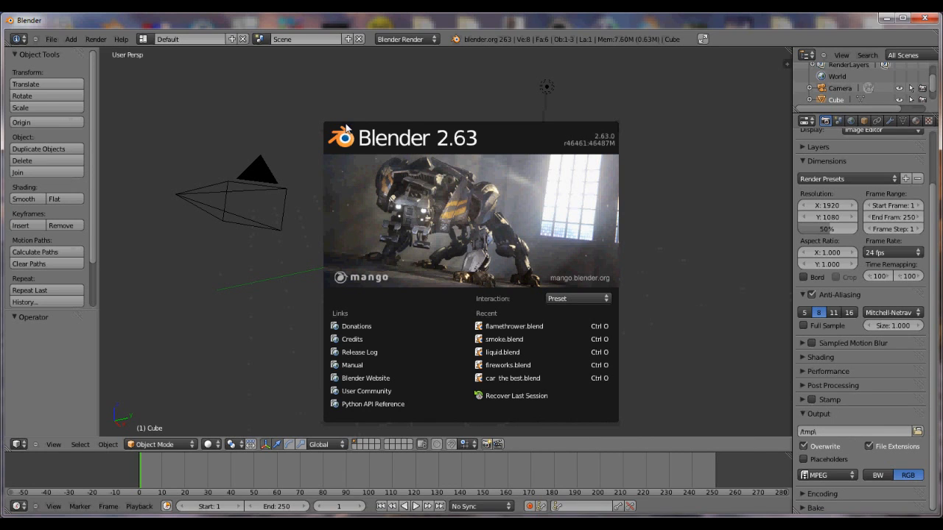
{"action": "mouse_move", "coordinate": [374, 23]}
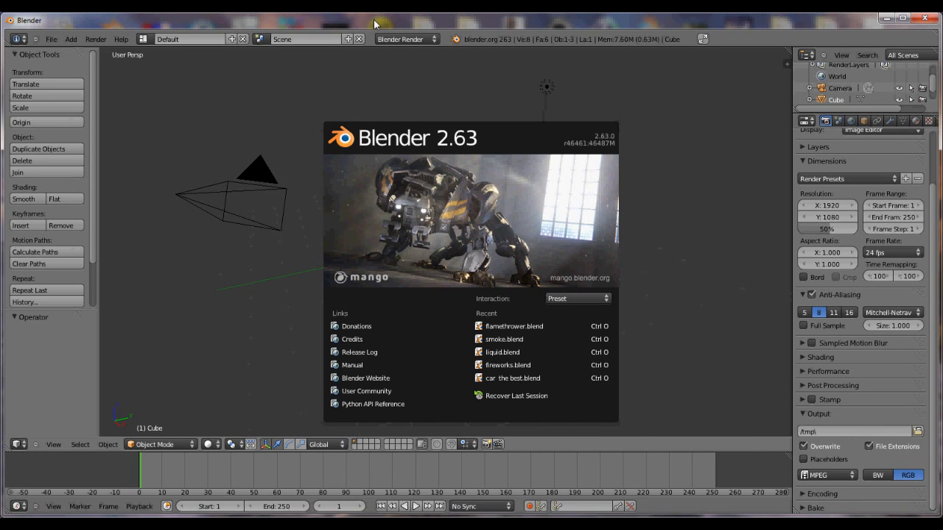
{"action": "mouse_move", "coordinate": [389, 233]}
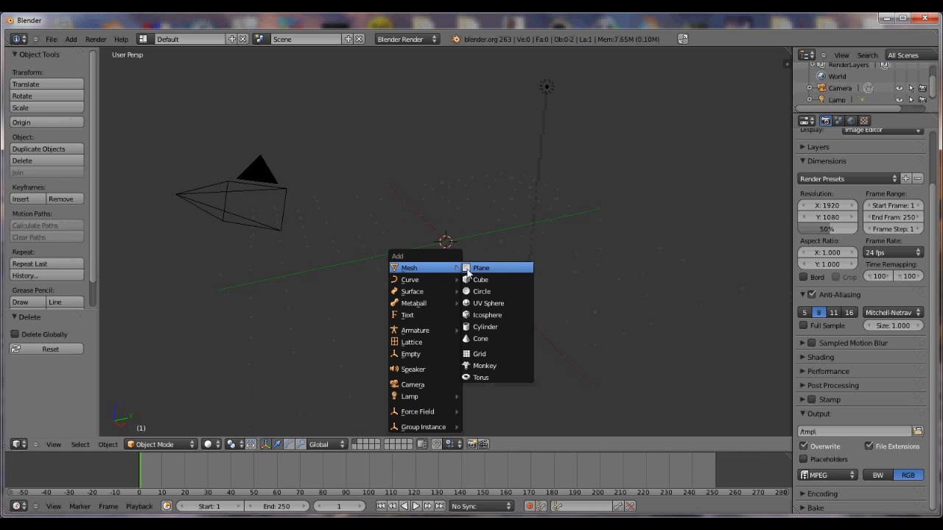
- Add a flat plane mesh at the scene centre in place of the deleted cube
{"action": "left_click", "coordinate": [481, 269]}
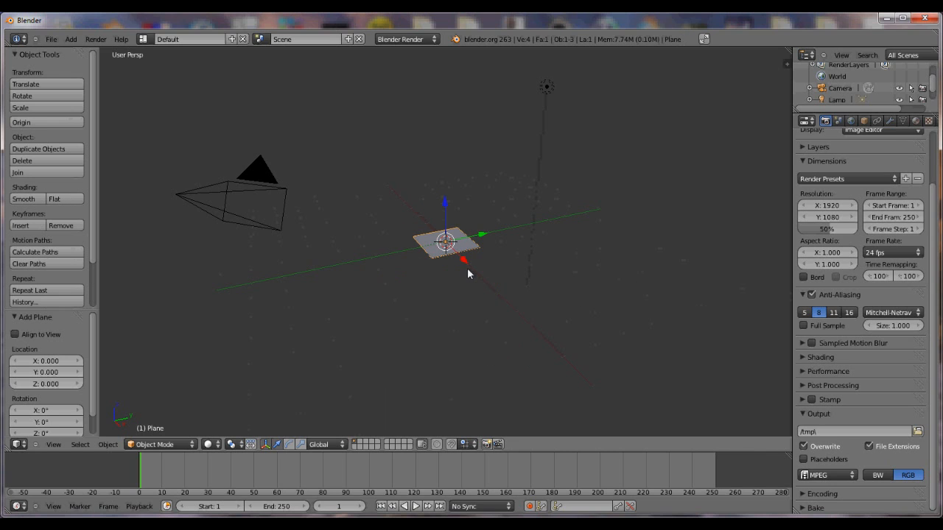
{"action": "mouse_move", "coordinate": [348, 165]}
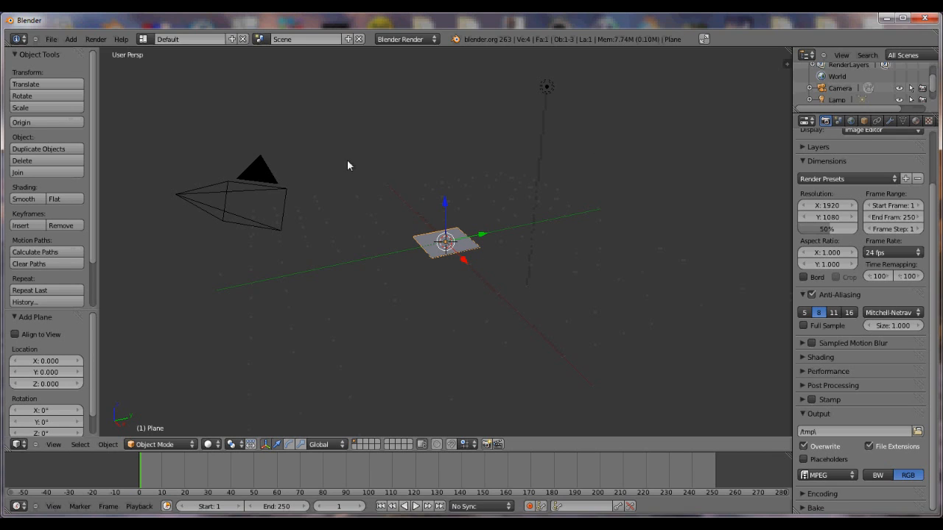
{"action": "mouse_move", "coordinate": [660, 300]}
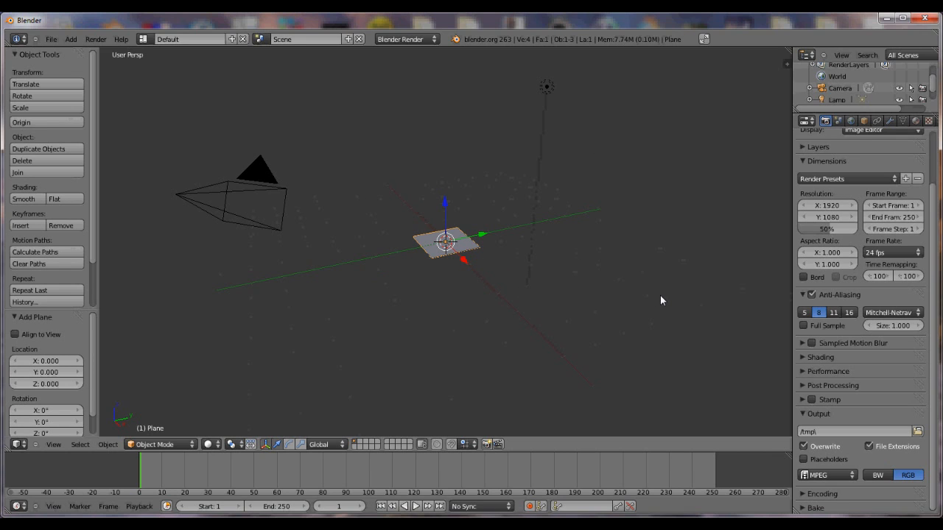
{"action": "mouse_move", "coordinate": [301, 304]}
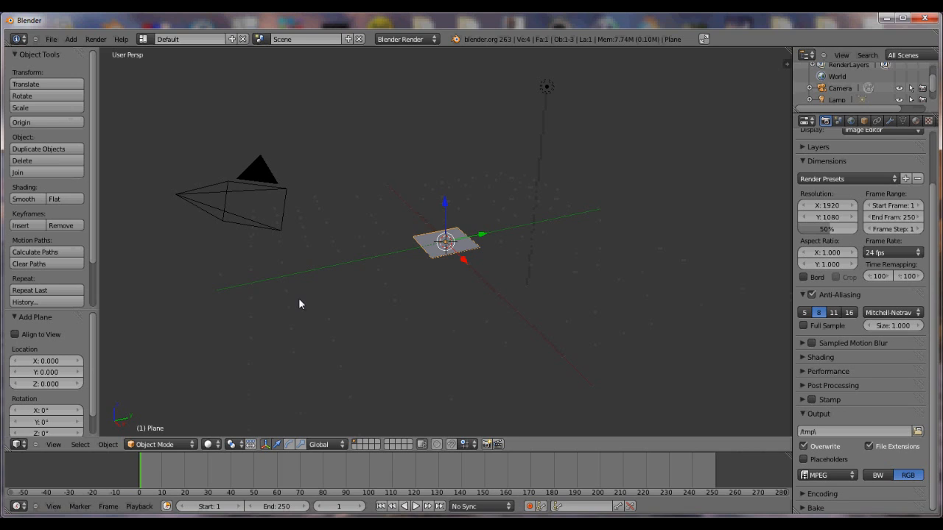
- Search the operators for 'quick' to list the Quick Fluid, Smoke, Explode and Fur effects
{"action": "left_click", "coordinate": [300, 303]}
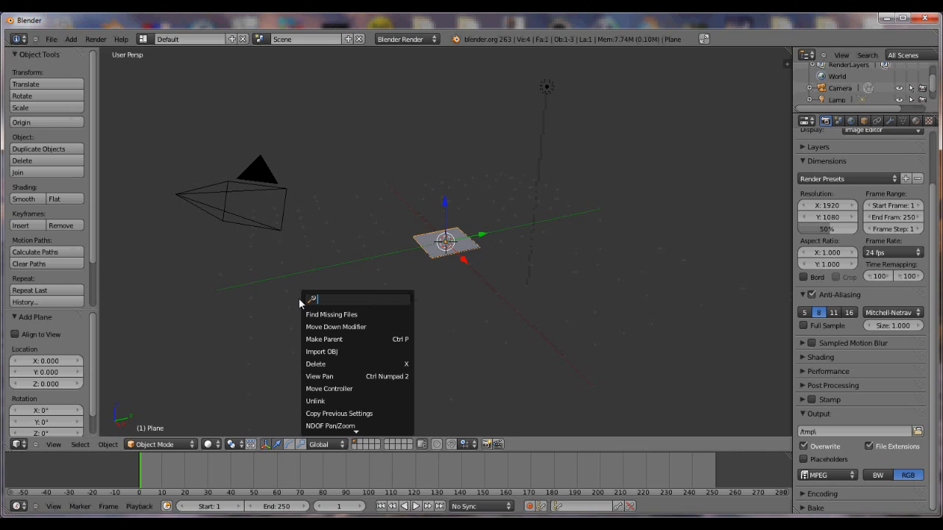
{"action": "type", "text": "quick"}
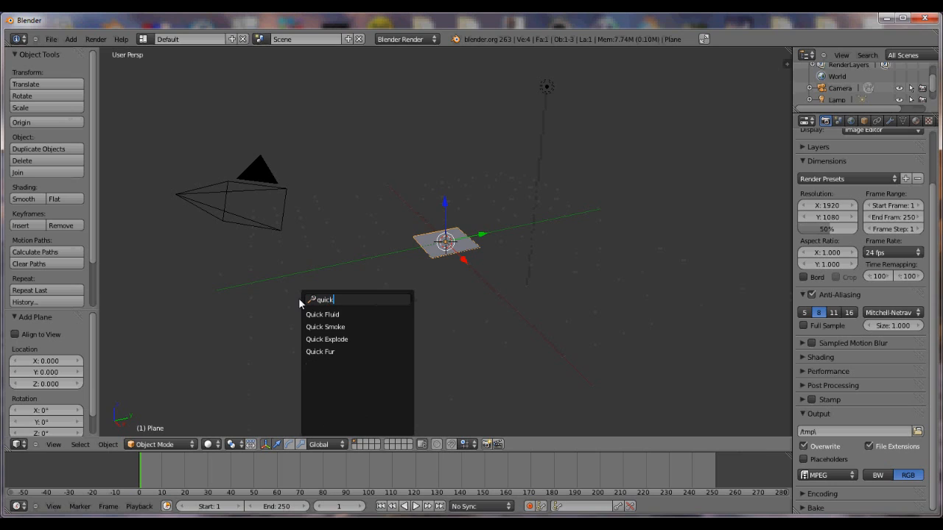
{"action": "mouse_move", "coordinate": [341, 315]}
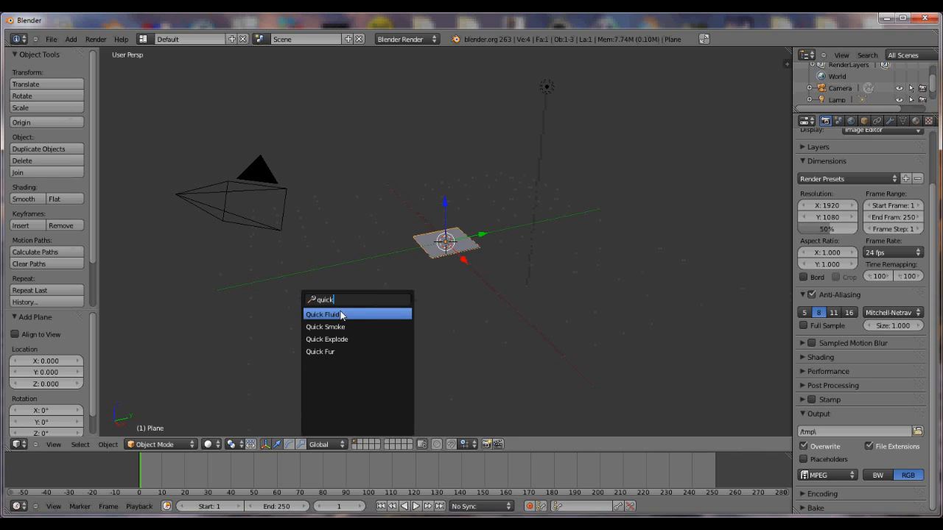
{"action": "mouse_move", "coordinate": [366, 327]}
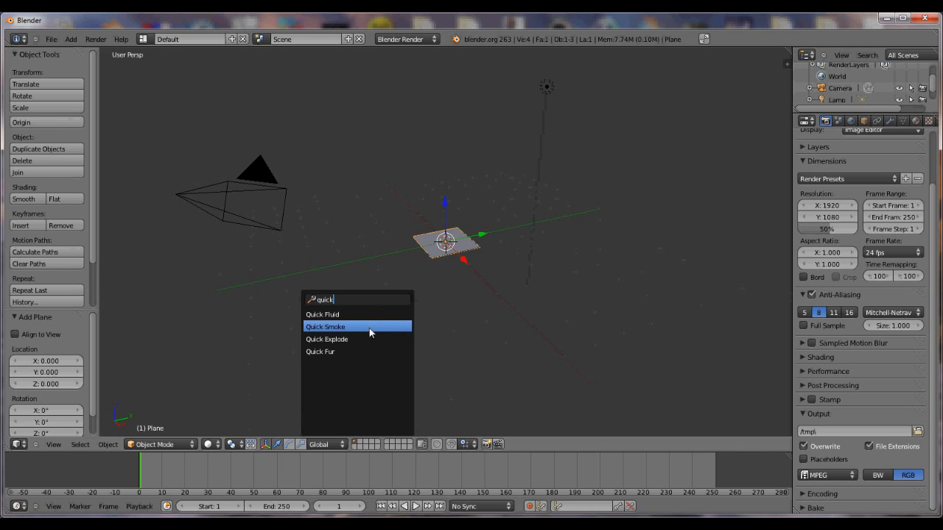
{"action": "mouse_move", "coordinate": [365, 350]}
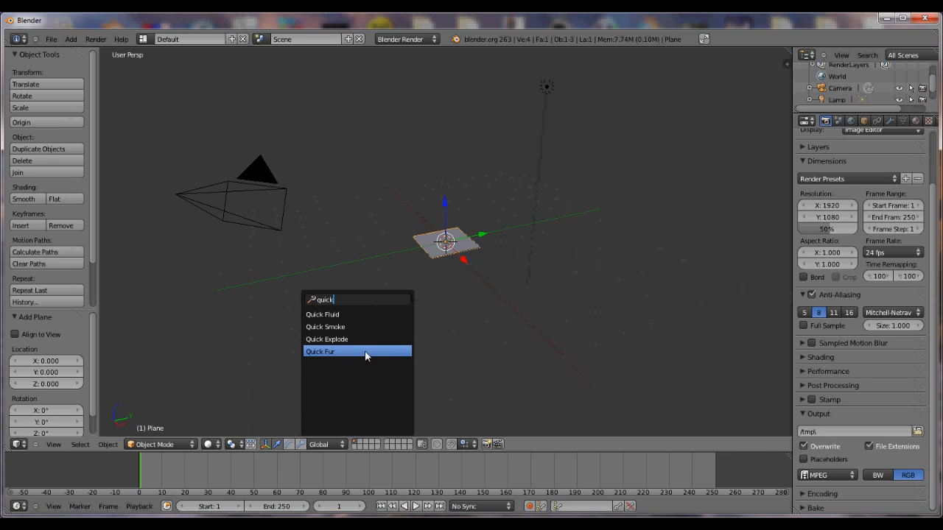
{"action": "mouse_move", "coordinate": [361, 318]}
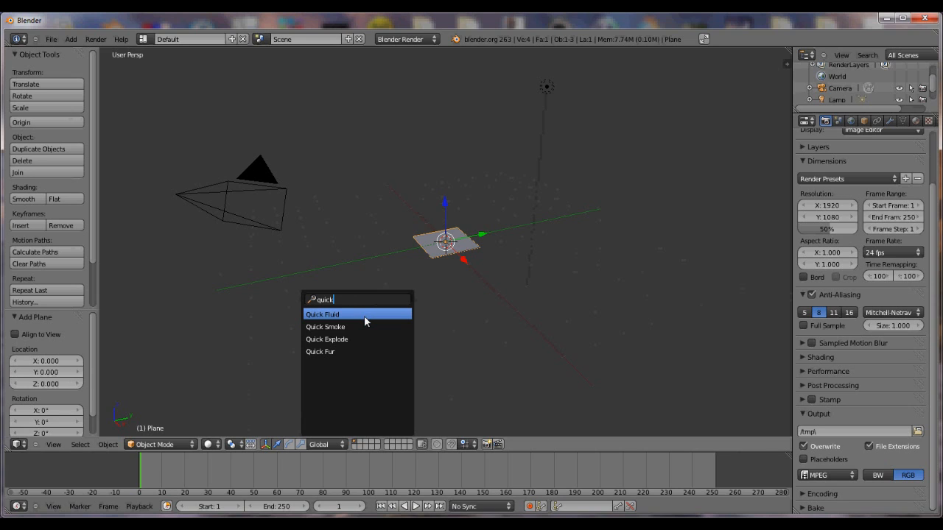
{"action": "mouse_move", "coordinate": [368, 327]}
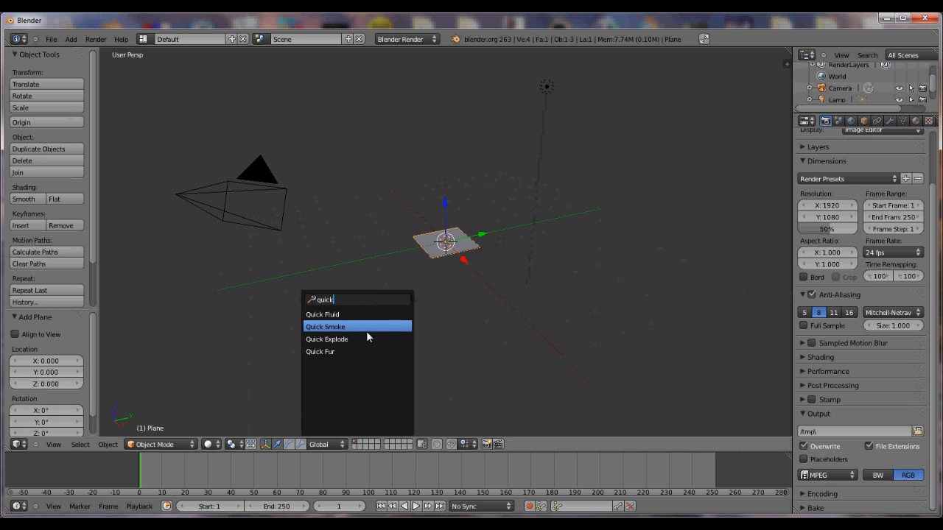
{"action": "mouse_move", "coordinate": [347, 317]}
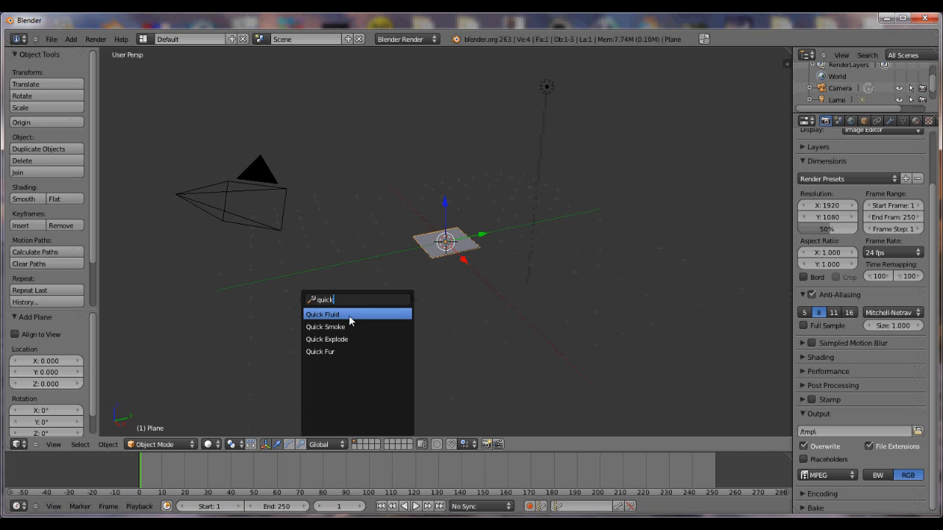
{"action": "mouse_move", "coordinate": [356, 327]}
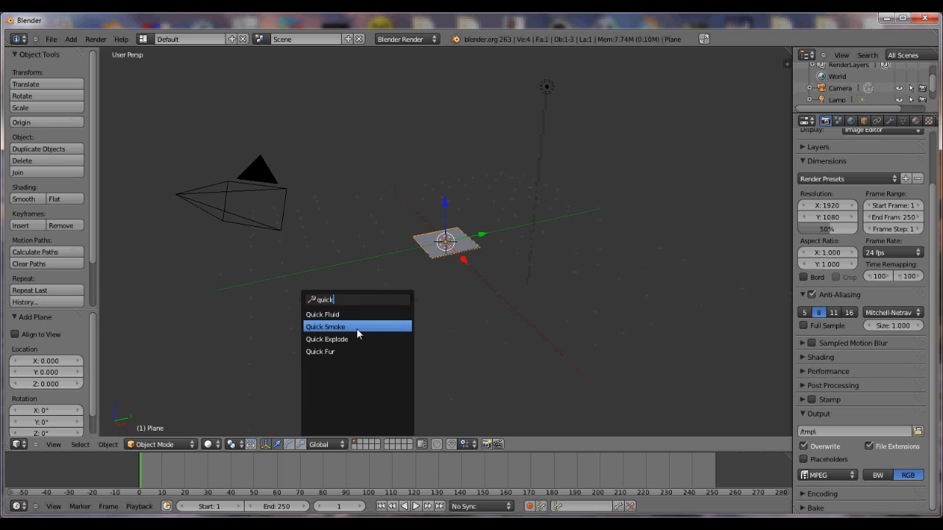
- Apply Quick Smoke to the plane and switch its Smoke Style from Stream to Fire
{"action": "left_click", "coordinate": [324, 327]}
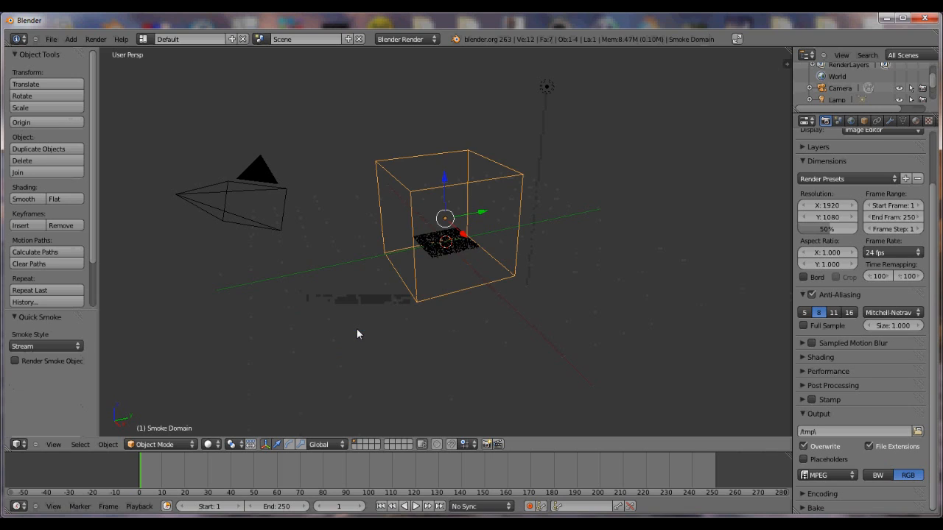
{"action": "mouse_move", "coordinate": [439, 194]}
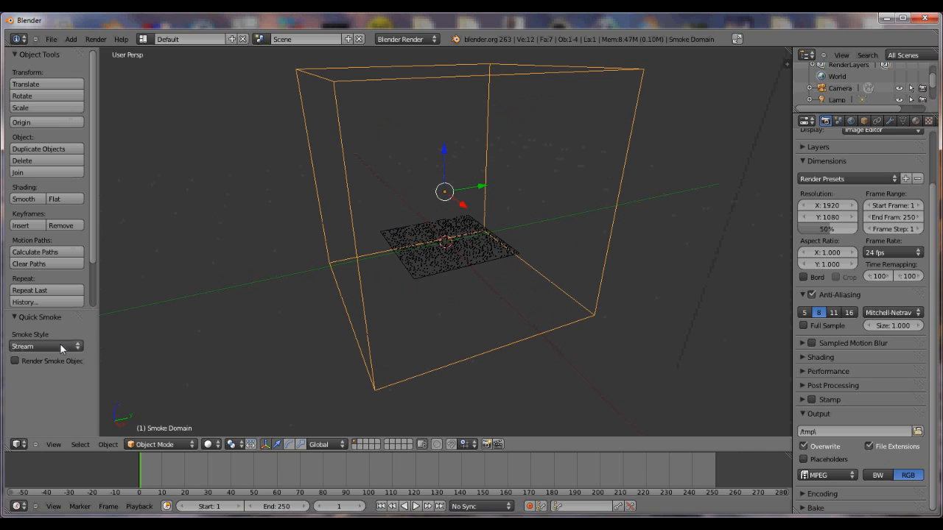
{"action": "mouse_move", "coordinate": [45, 347]}
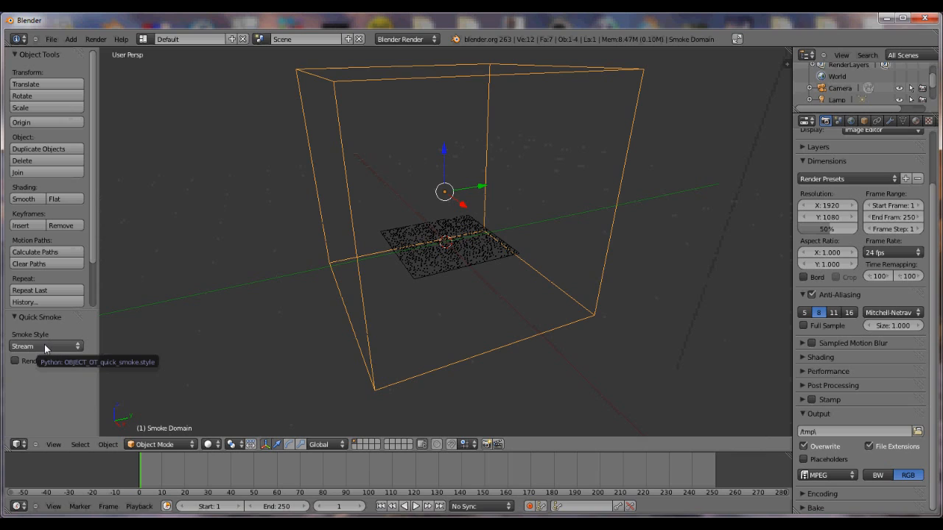
{"action": "left_click", "coordinate": [47, 346]}
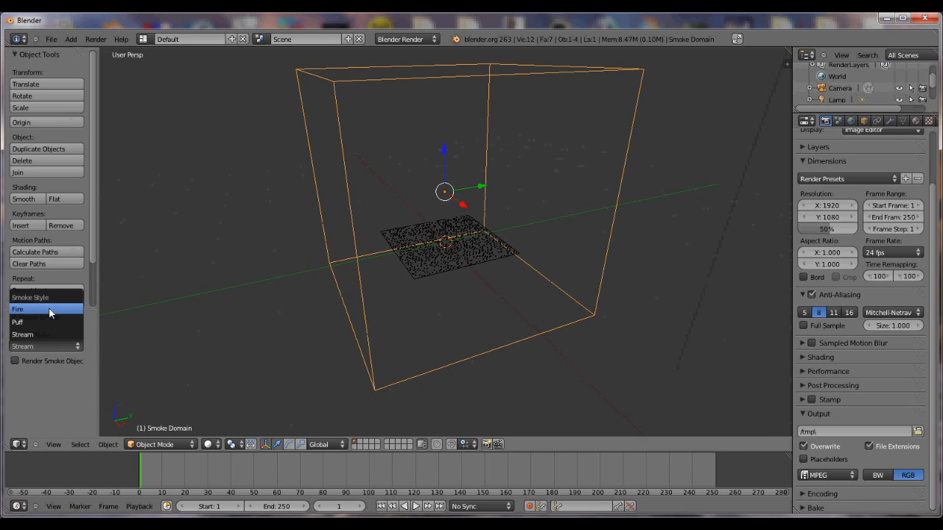
{"action": "mouse_move", "coordinate": [83, 350]}
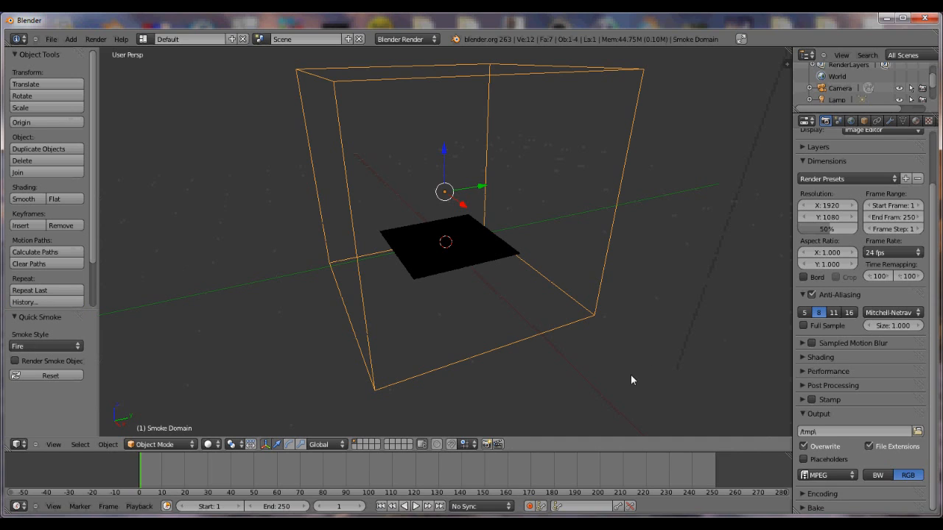
{"action": "mouse_move", "coordinate": [253, 301]}
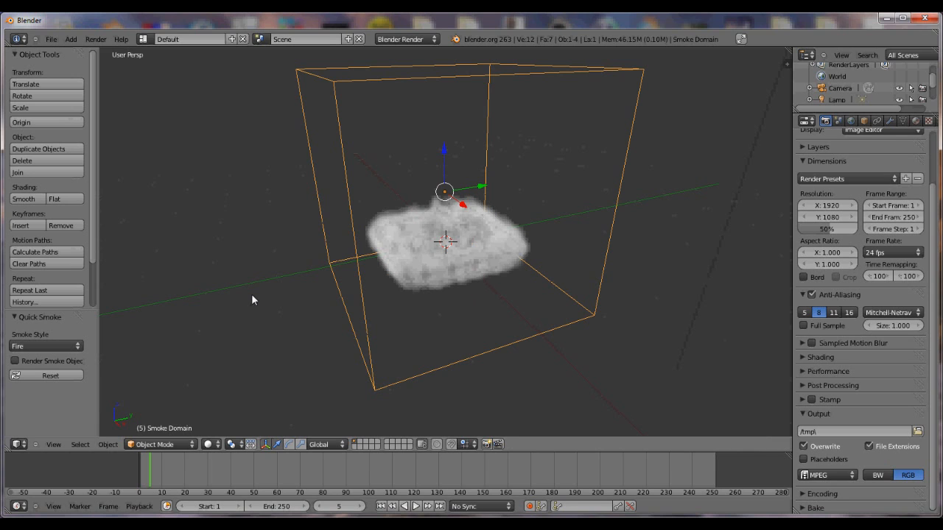
- Step the timeline forward so white smoke bakes and billows up through the domain
{"action": "left_click", "coordinate": [416, 507]}
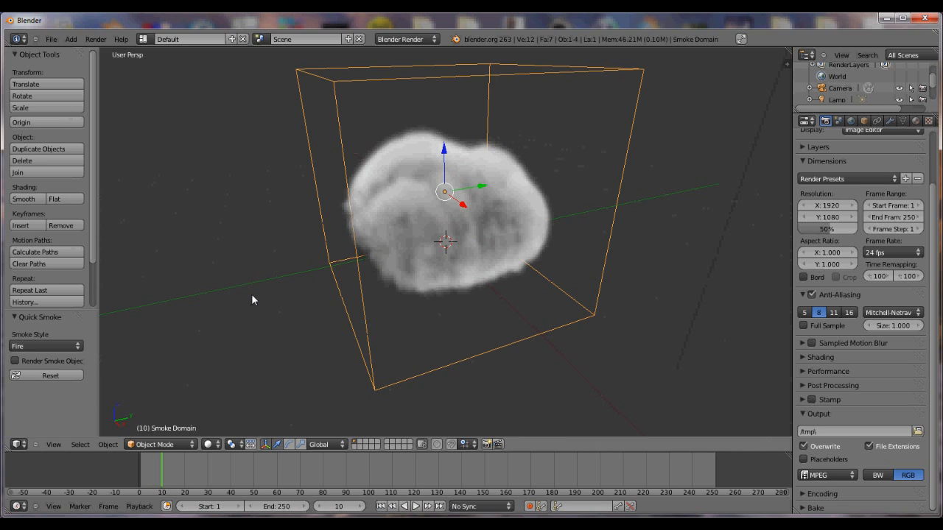
{"action": "left_click", "coordinate": [416, 507]}
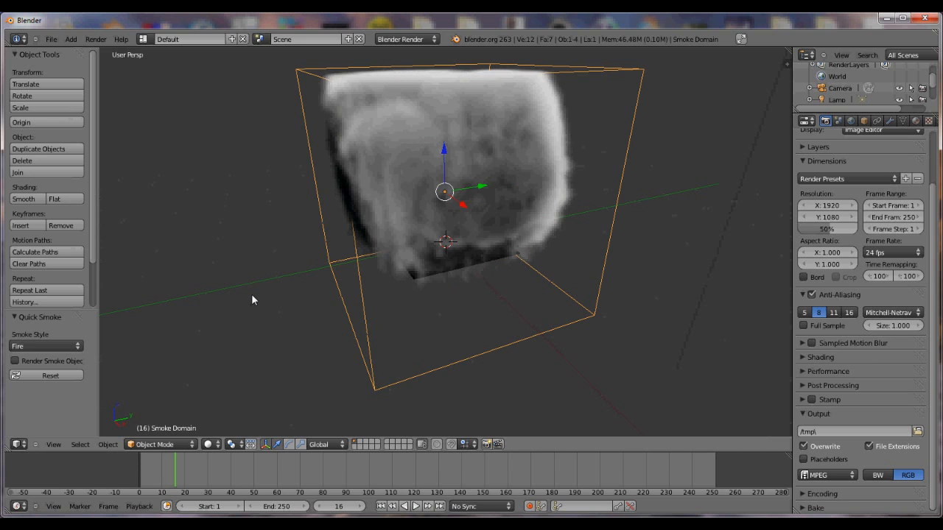
{"action": "left_click", "coordinate": [415, 507]}
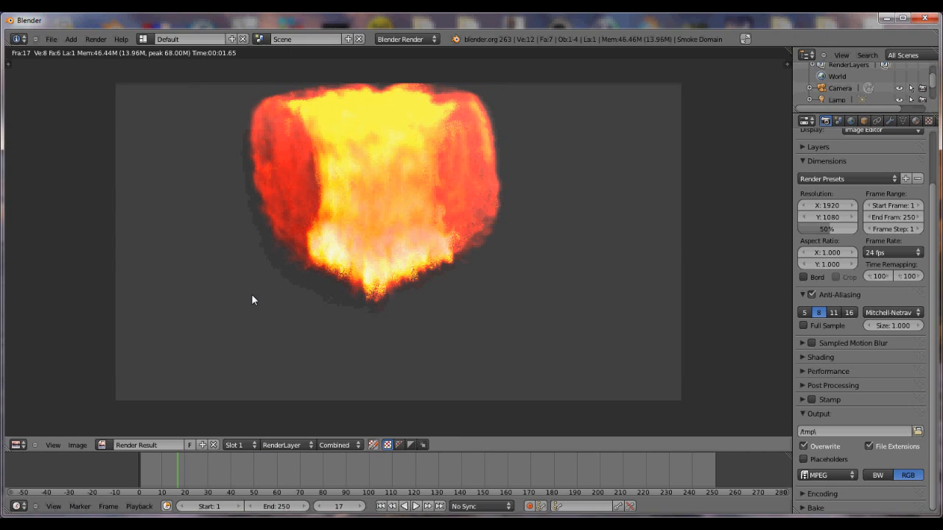
{"action": "mouse_move", "coordinate": [424, 333]}
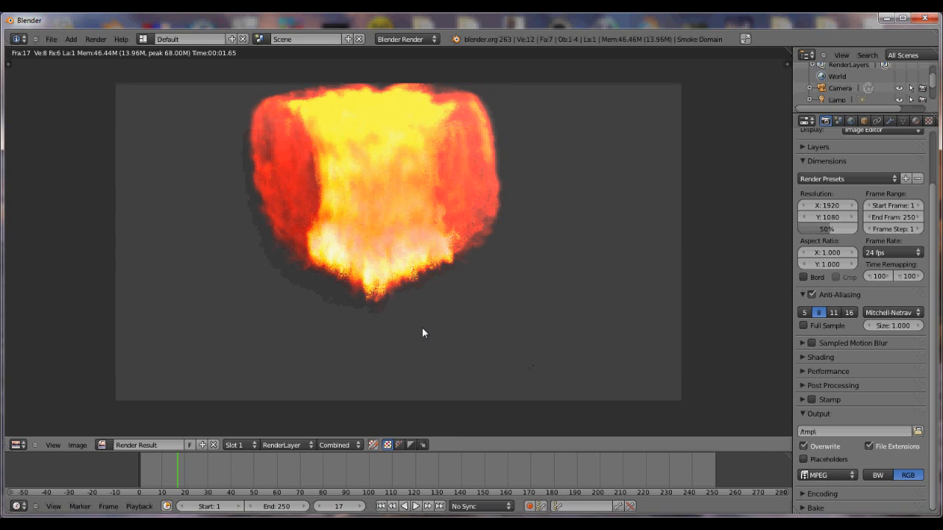
{"action": "mouse_move", "coordinate": [522, 106]}
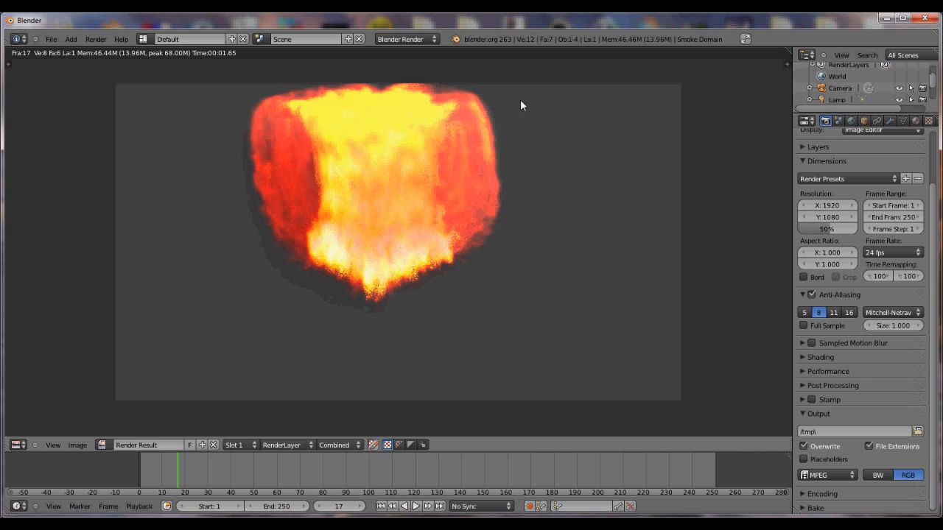
{"action": "mouse_move", "coordinate": [773, 77]}
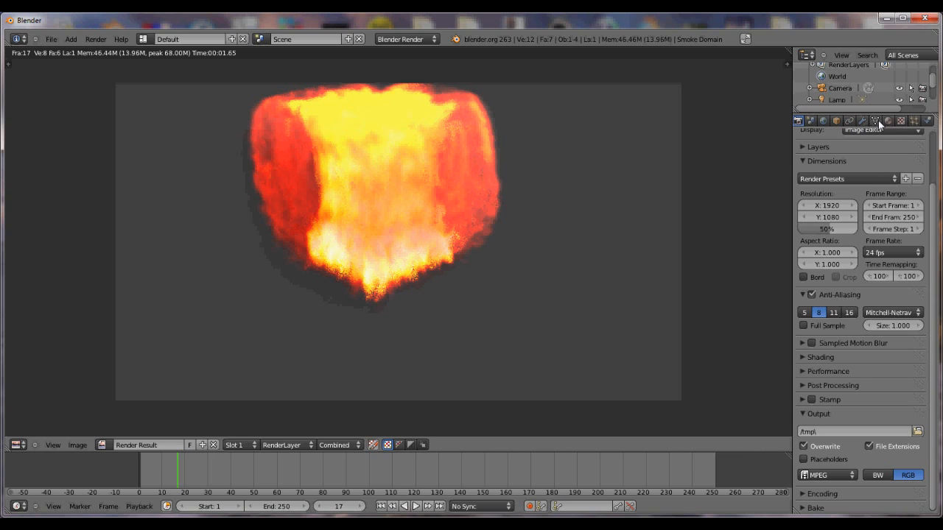
{"action": "mouse_move", "coordinate": [887, 121]}
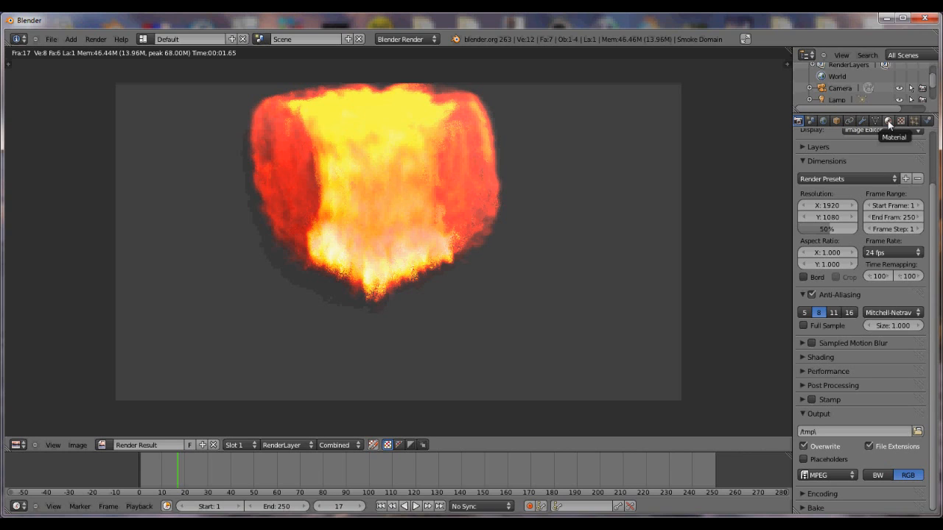
{"action": "mouse_move", "coordinate": [609, 212]}
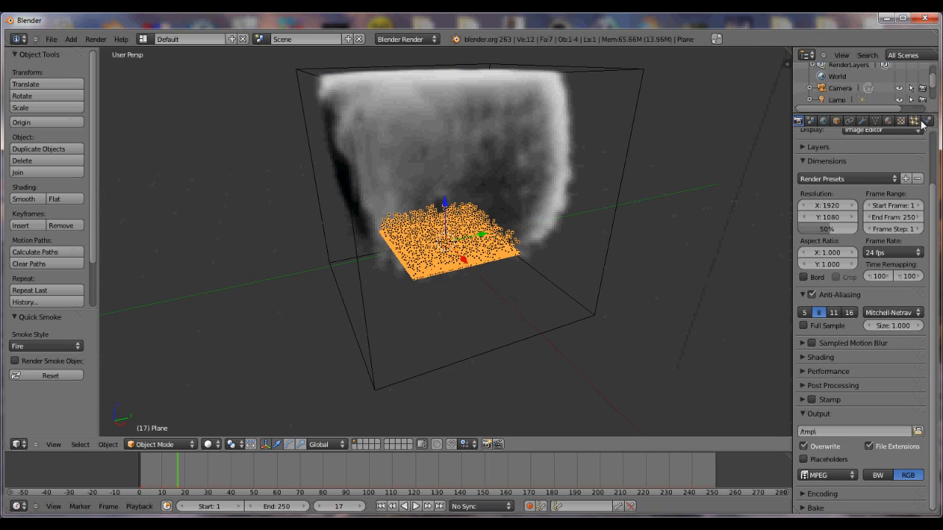
{"action": "mouse_move", "coordinate": [622, 203]}
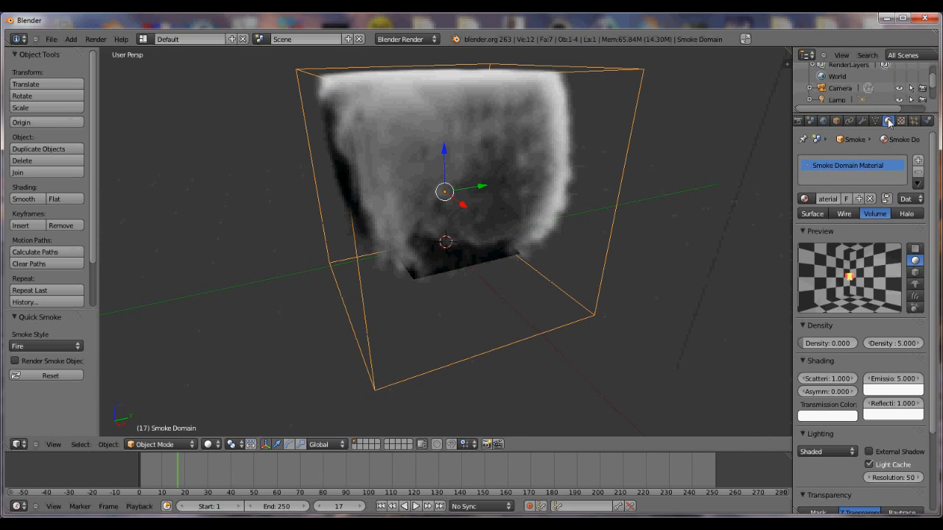
{"action": "mouse_move", "coordinate": [900, 121]}
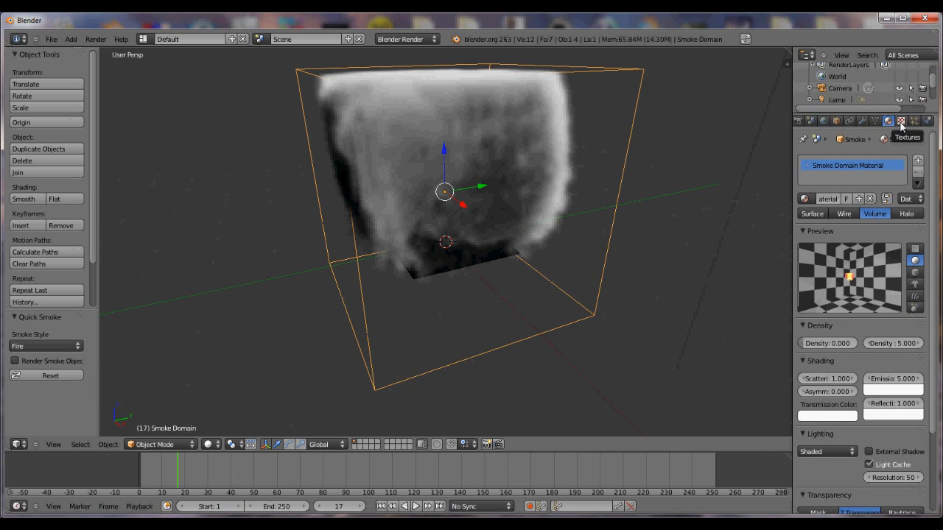
- Select the smoke domain's Smoke Heat voxel texture to show its red-to-yellow colour ramp
{"action": "left_click", "coordinate": [901, 121]}
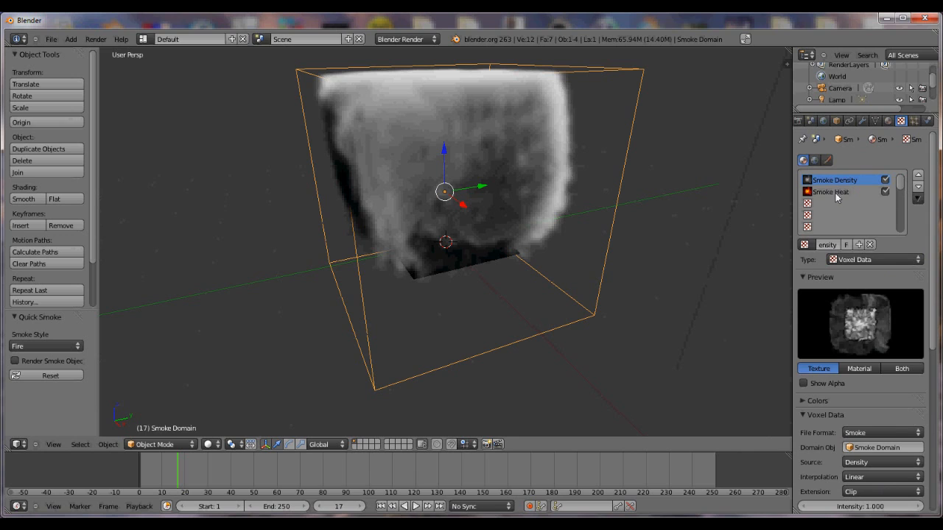
{"action": "left_click", "coordinate": [837, 191]}
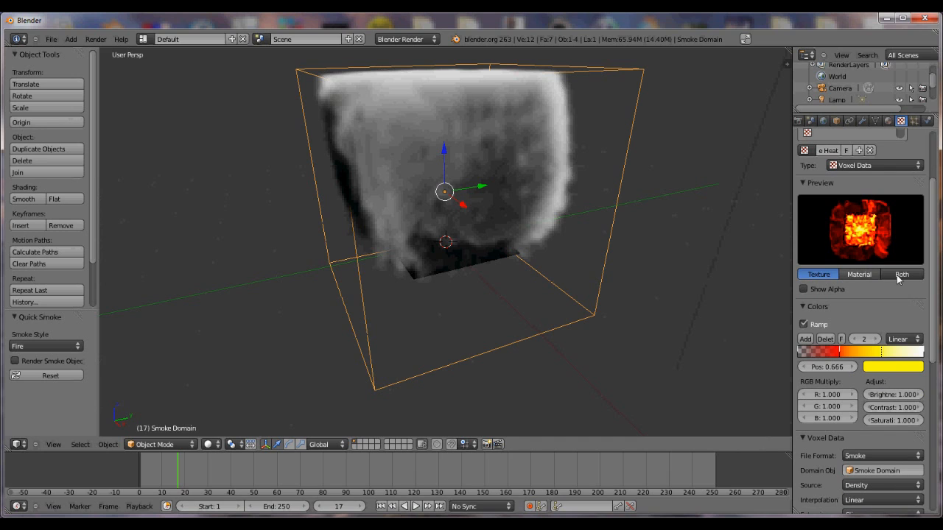
{"action": "mouse_move", "coordinate": [876, 317]}
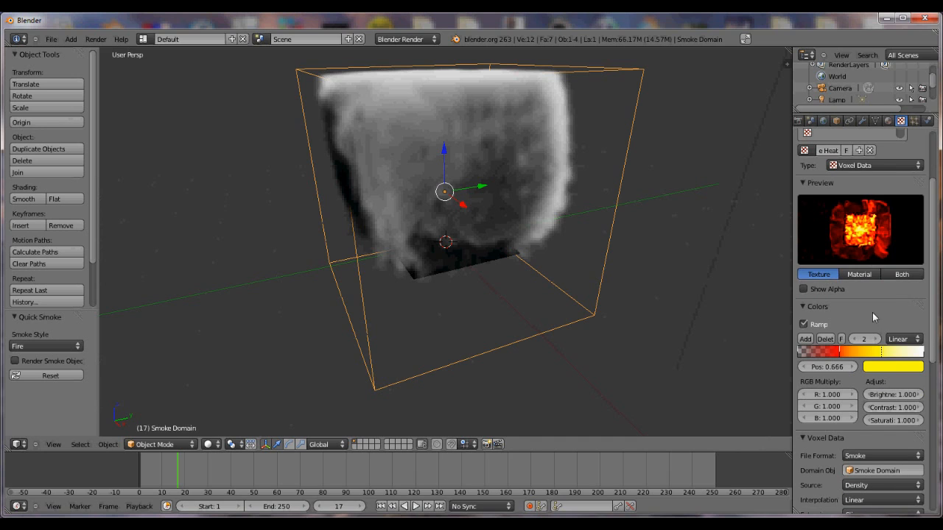
{"action": "mouse_move", "coordinate": [874, 236]}
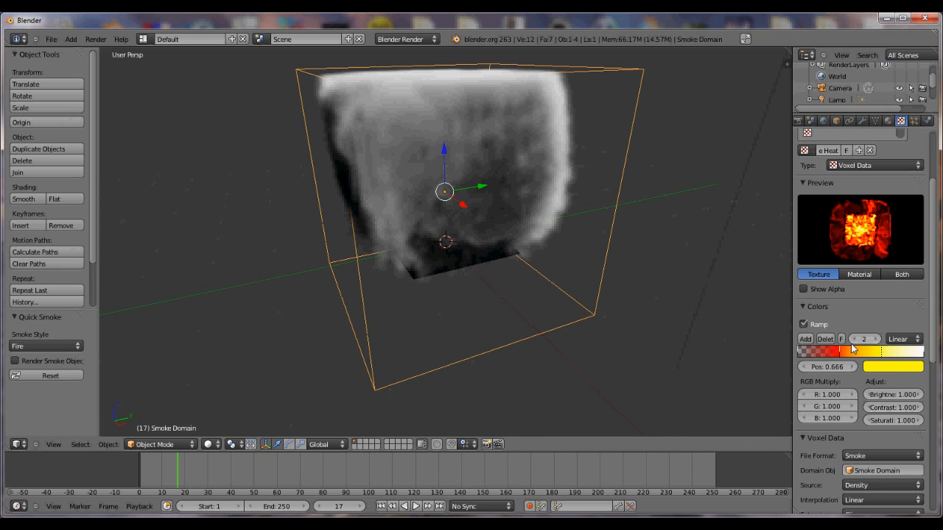
{"action": "mouse_move", "coordinate": [681, 168]}
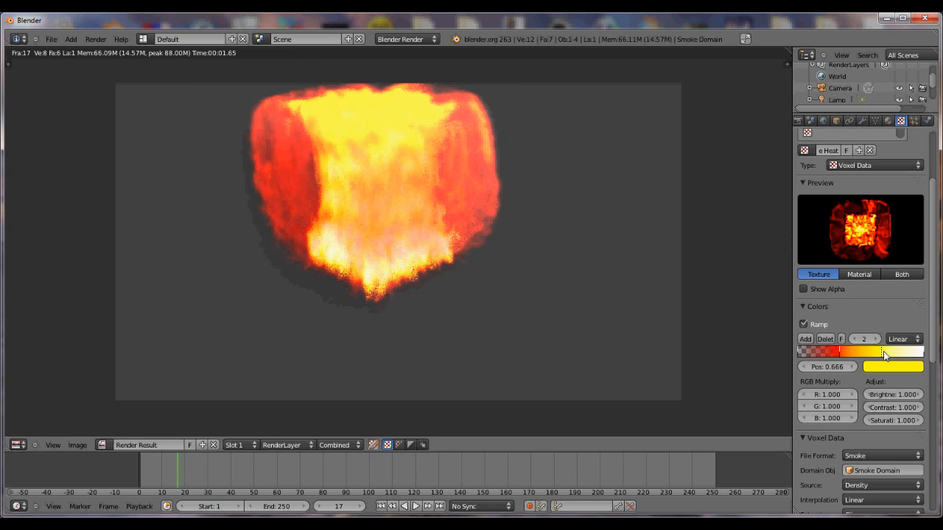
- Slide the yellow and red ramp stops toward the hot end so only the hottest smoke turns flame-coloured
{"action": "left_click_drag", "start_coordinate": [884, 353], "coordinate": [913, 354]}
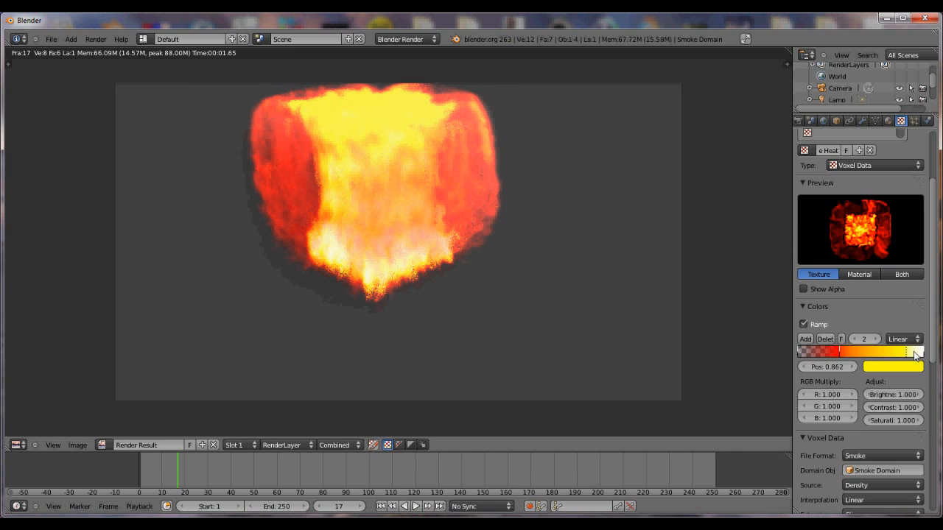
{"action": "left_click_drag", "start_coordinate": [917, 352], "coordinate": [920, 352]}
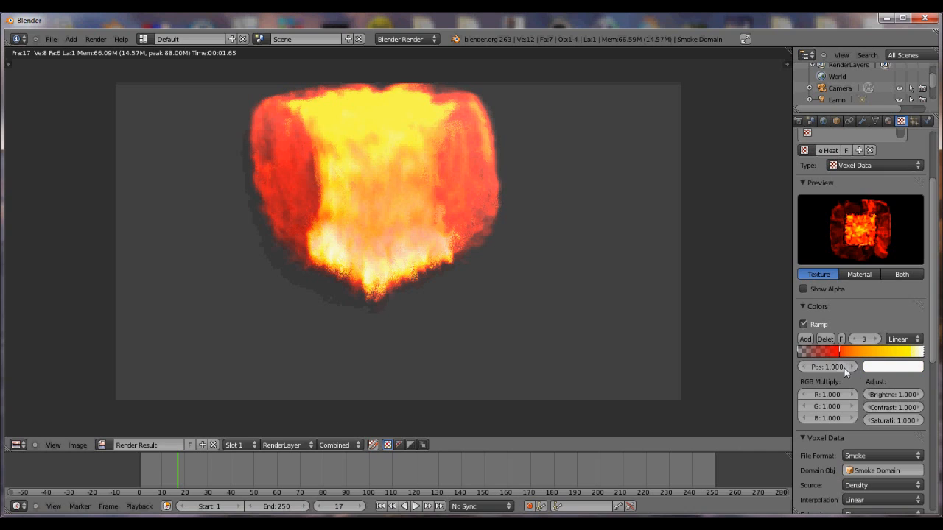
{"action": "left_click", "coordinate": [902, 352]}
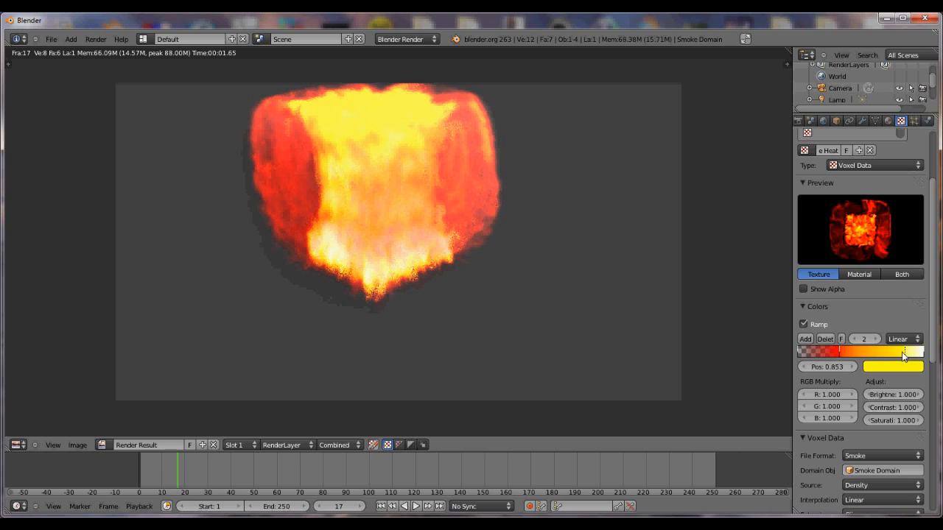
{"action": "left_click", "coordinate": [882, 351]}
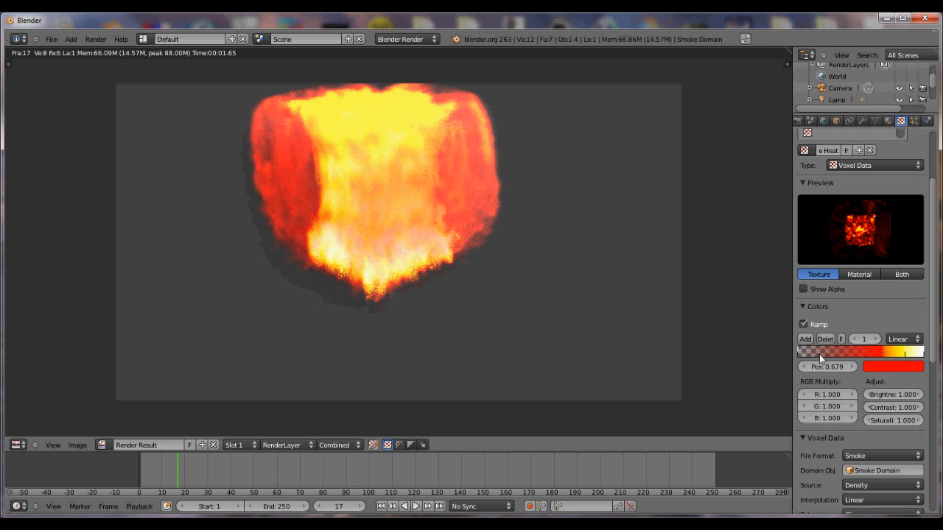
{"action": "left_click_drag", "start_coordinate": [822, 353], "coordinate": [877, 352]}
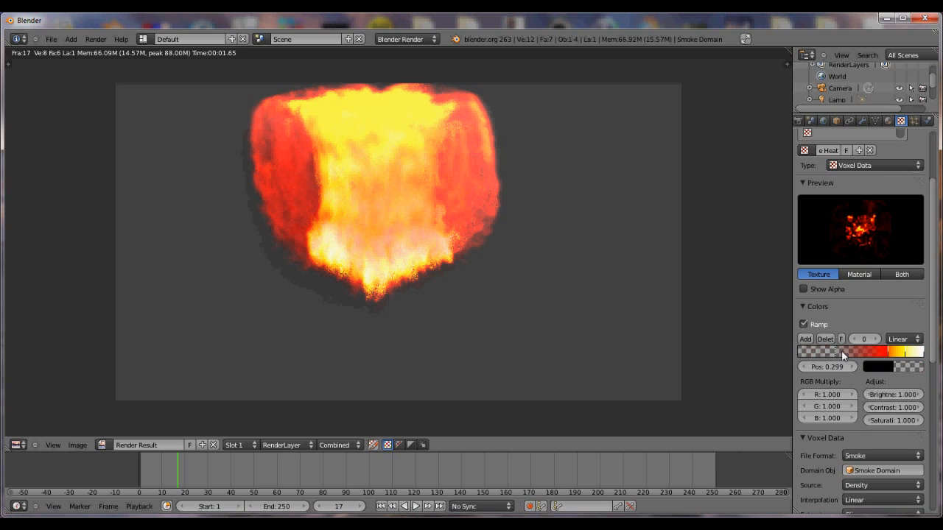
- Move the black starting stop inward to fade the ramp's low end and thin out the flames
{"action": "left_click_drag", "start_coordinate": [843, 358], "coordinate": [831, 355]}
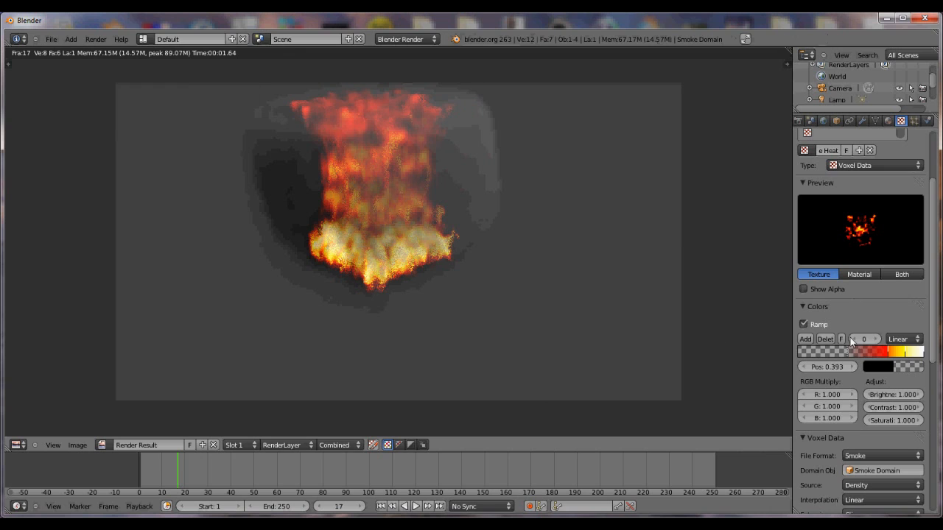
{"action": "left_click_drag", "start_coordinate": [846, 351], "coordinate": [861, 351]}
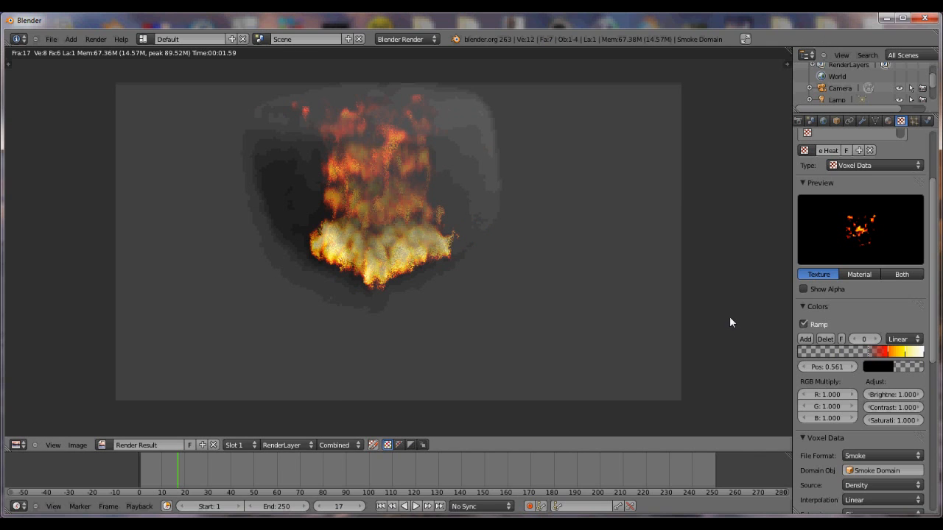
{"action": "mouse_move", "coordinate": [858, 349]}
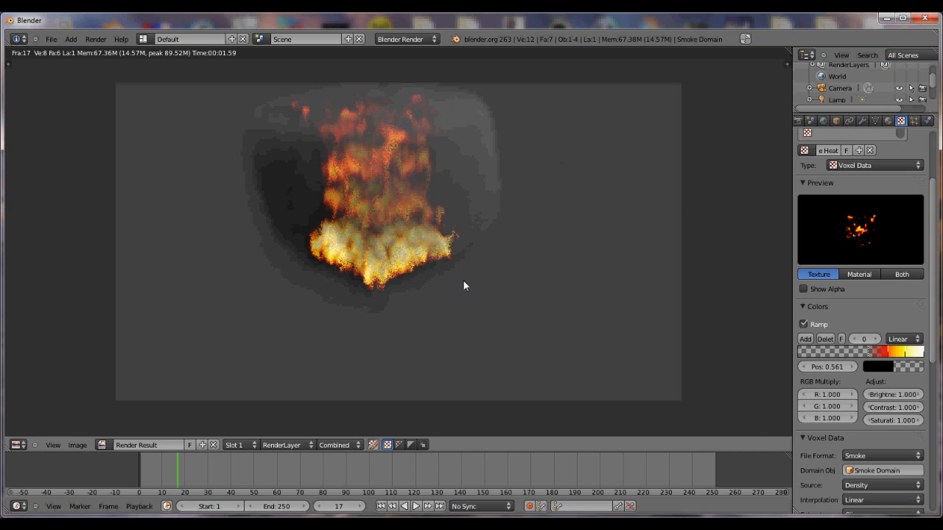
{"action": "mouse_move", "coordinate": [513, 177]}
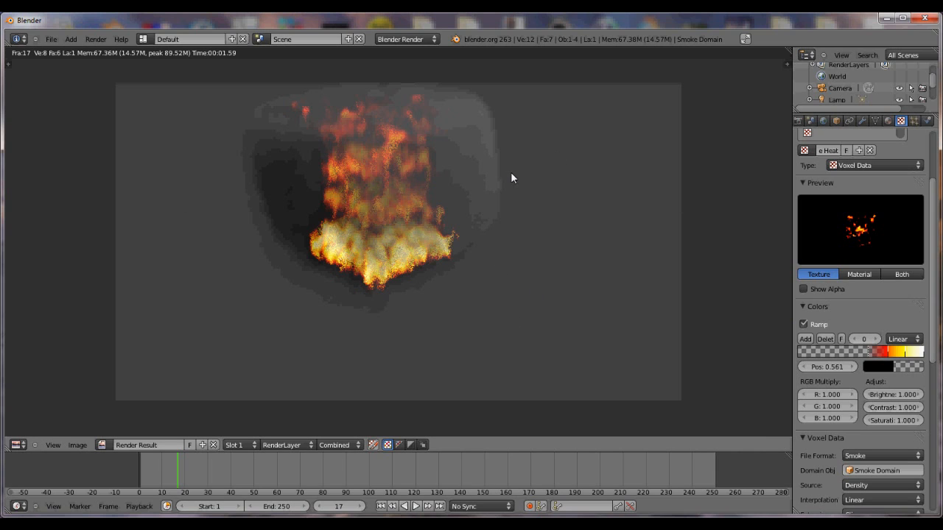
{"action": "mouse_move", "coordinate": [509, 212]}
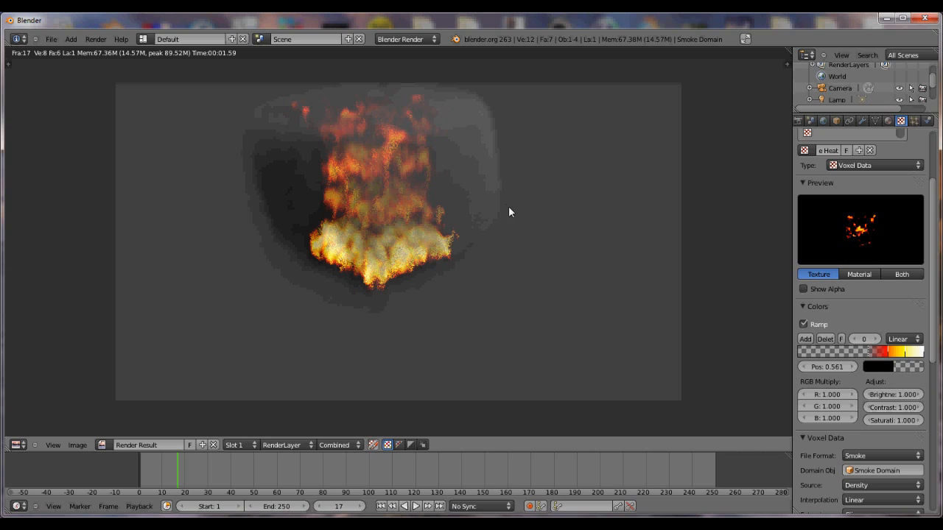
{"action": "mouse_move", "coordinate": [722, 277]}
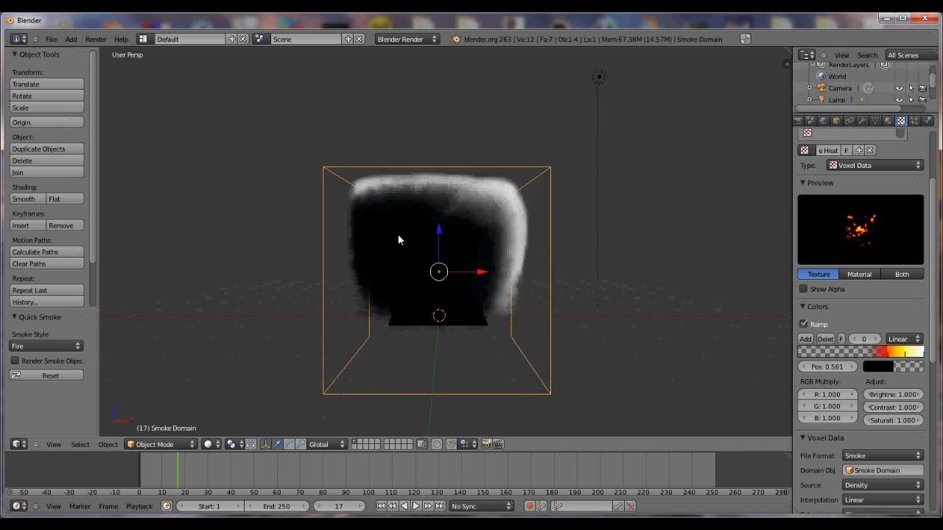
- Switch the viewport to an orthographic front view facing the smoke domain
{"action": "key", "text": "KP_5"}
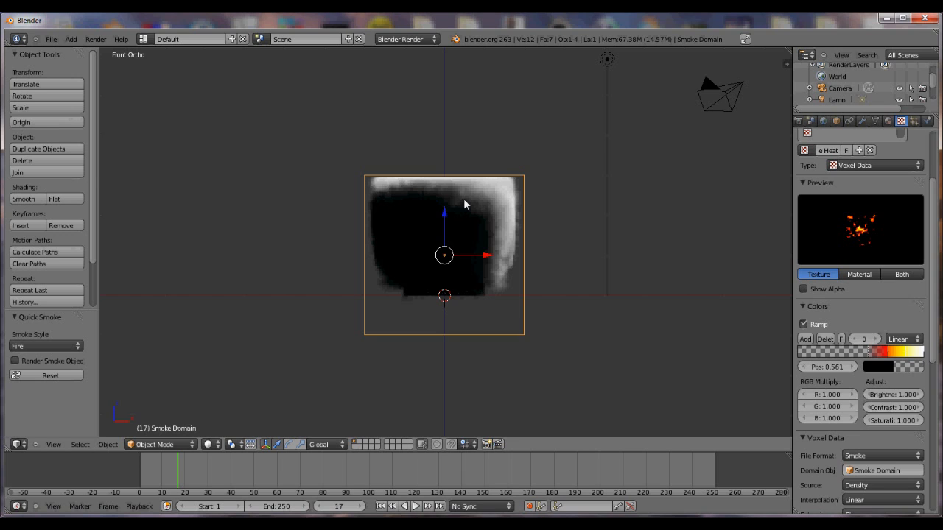
{"action": "mouse_move", "coordinate": [431, 173]}
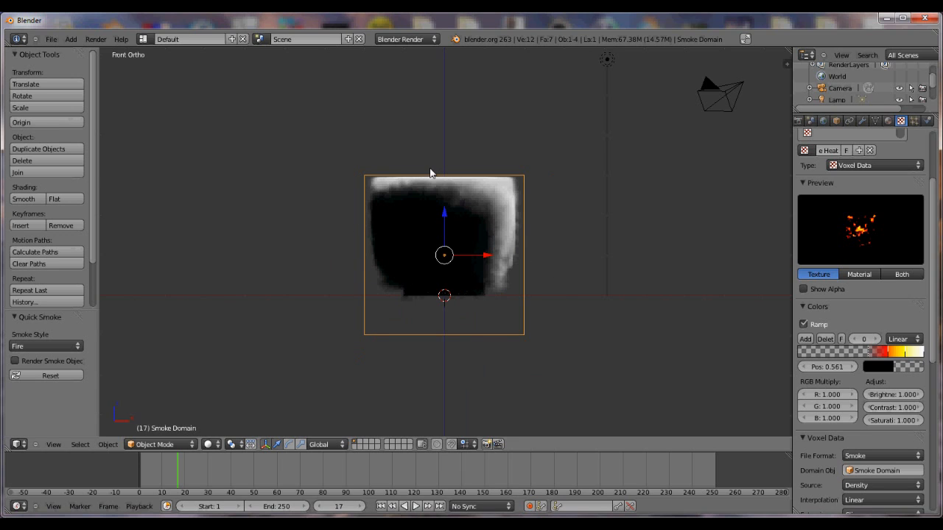
{"action": "mouse_move", "coordinate": [551, 180]}
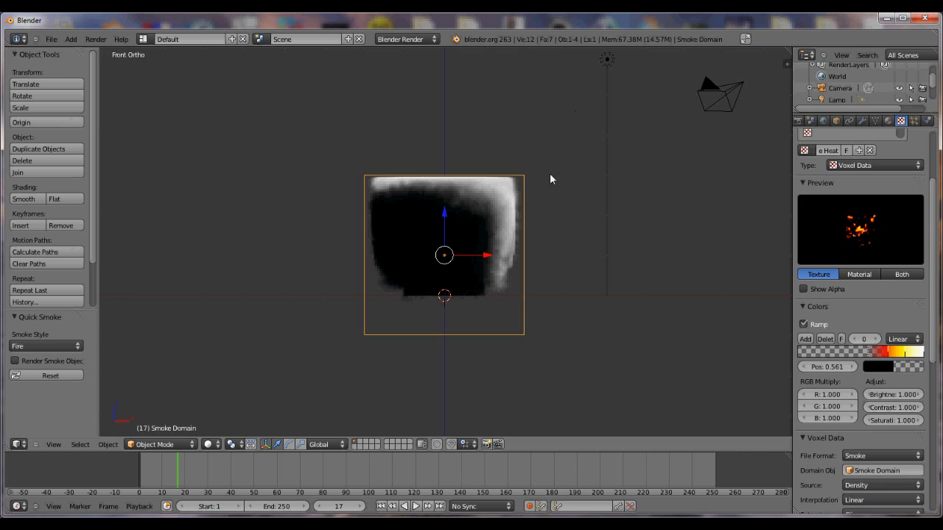
{"action": "mouse_move", "coordinate": [539, 254]}
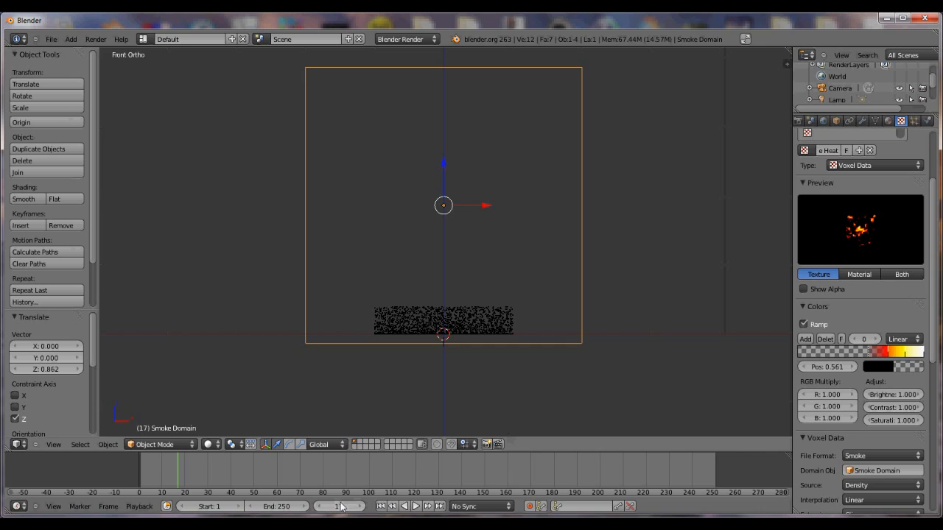
- Reset the timeline to frame 0 and step forward so the raised domain rebakes taller smoke
{"action": "left_click", "coordinate": [339, 507]}
{"action": "type", "text": "0"}
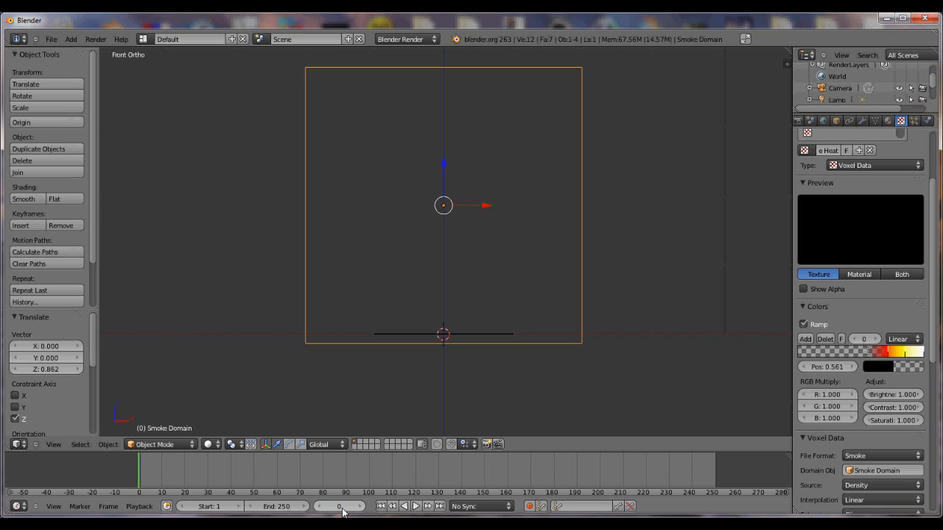
{"action": "left_click", "coordinate": [416, 507]}
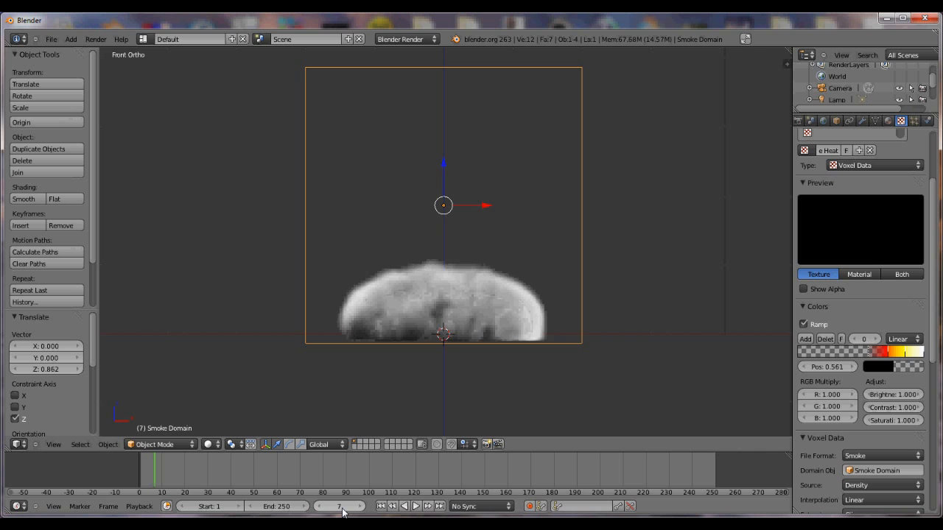
{"action": "left_click", "coordinate": [428, 507]}
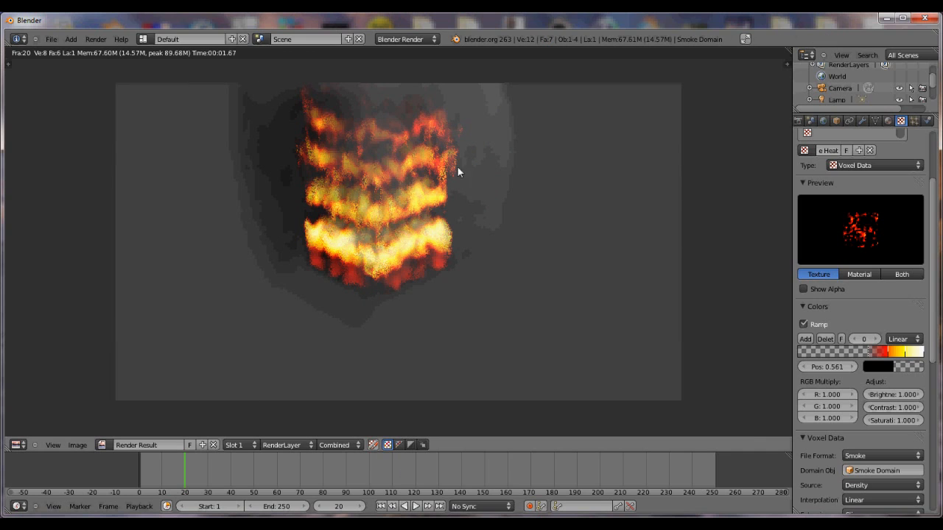
{"action": "mouse_move", "coordinate": [660, 216]}
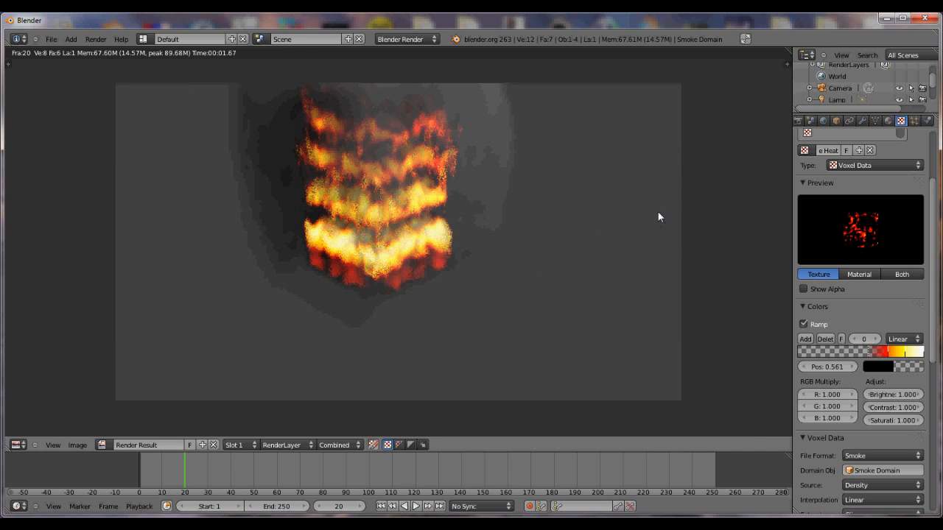
- Reselect the Smoke Heat texture in the domain's texture list alongside Smoke Density
{"action": "scroll", "scroll_direction": "down", "scroll_amount": 3}
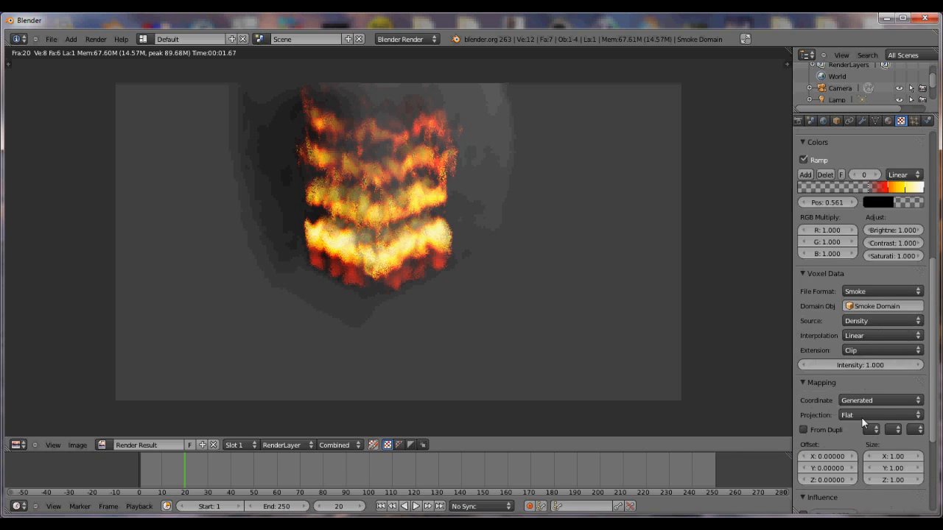
{"action": "left_click", "coordinate": [831, 191]}
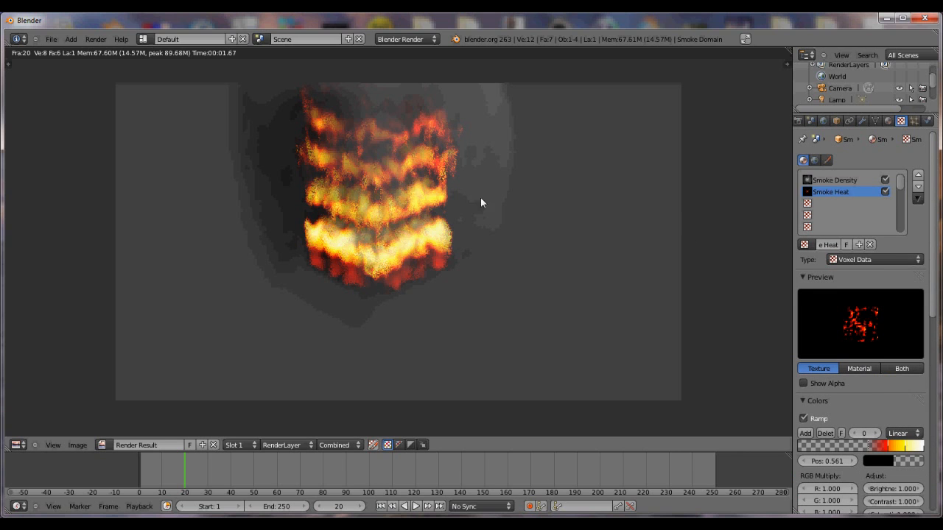
{"action": "mouse_move", "coordinate": [631, 271]}
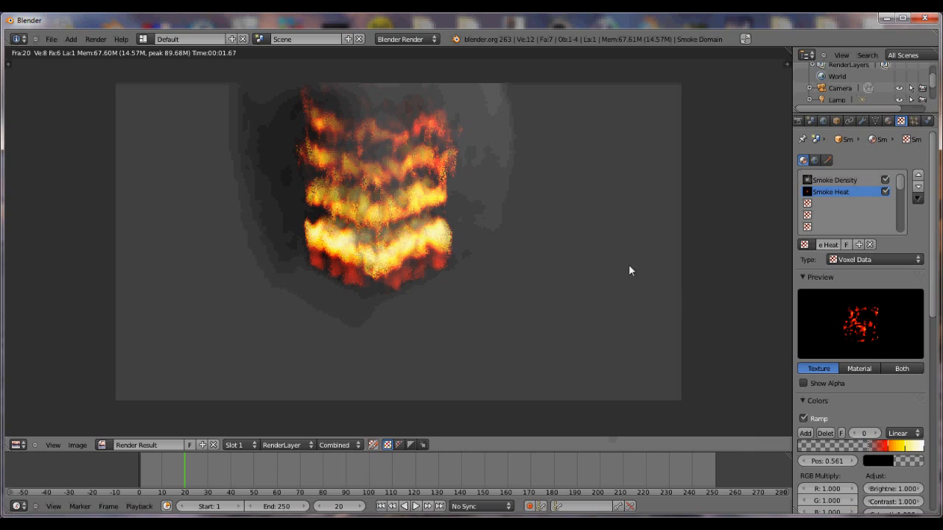
{"action": "mouse_move", "coordinate": [602, 239]}
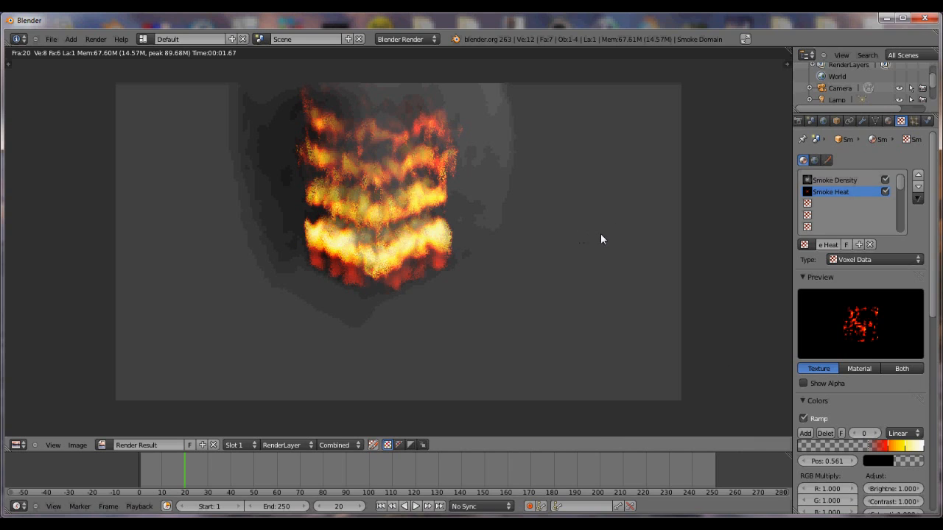
{"action": "mouse_move", "coordinate": [420, 224]}
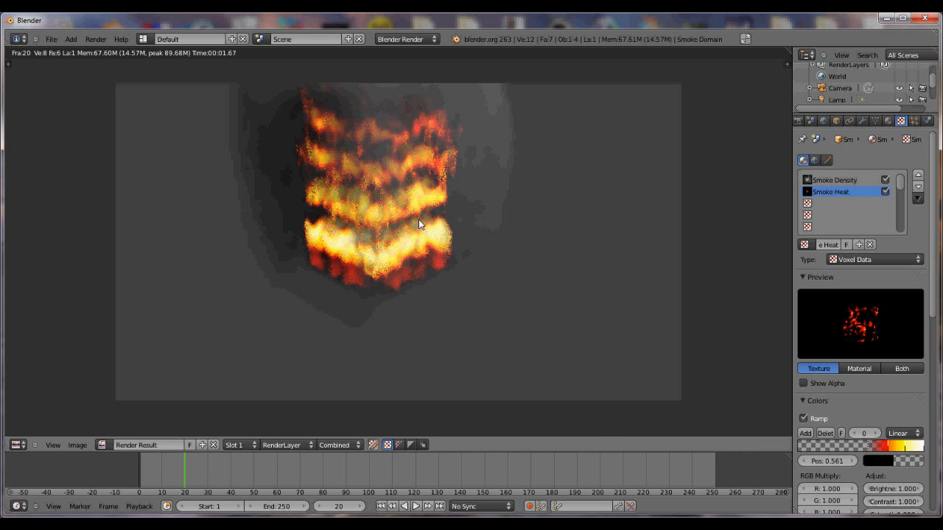
{"action": "mouse_move", "coordinate": [740, 419]}
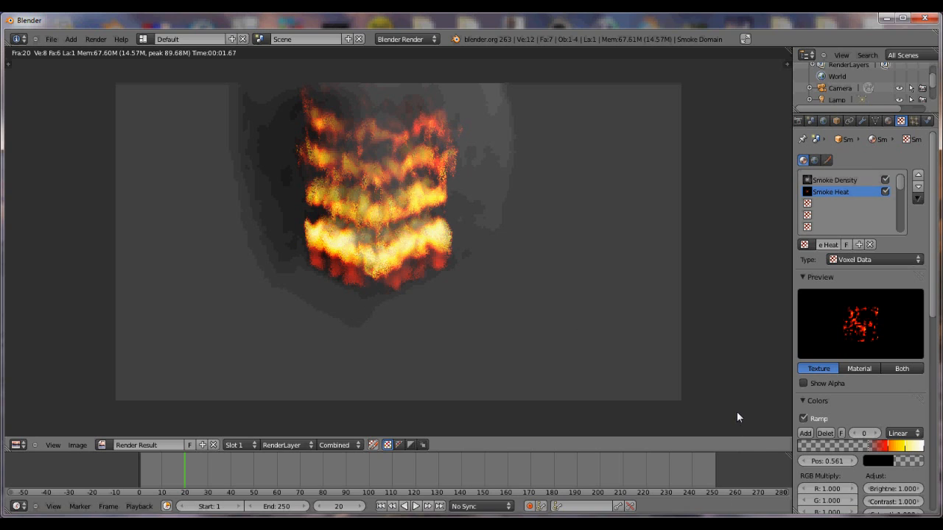